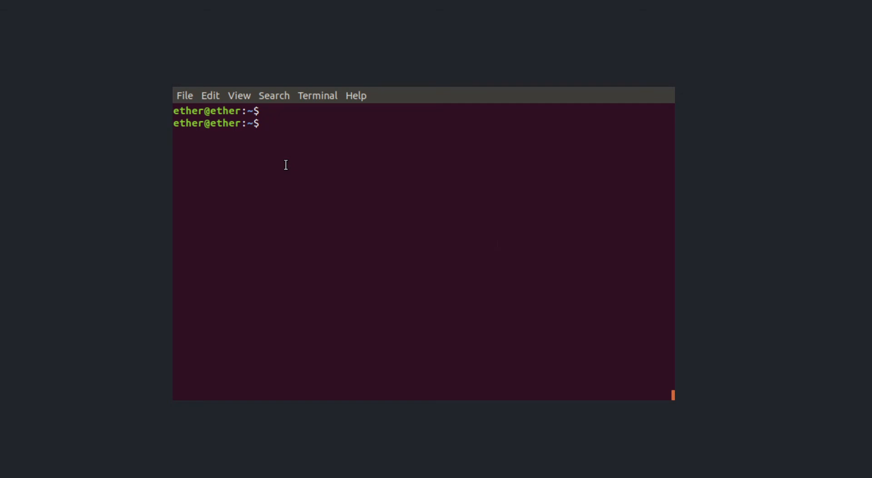
- Change into ~/Desktop/ProjectFolder with cd Desktop and cd ProjectFolder/
type("cd Desktop")
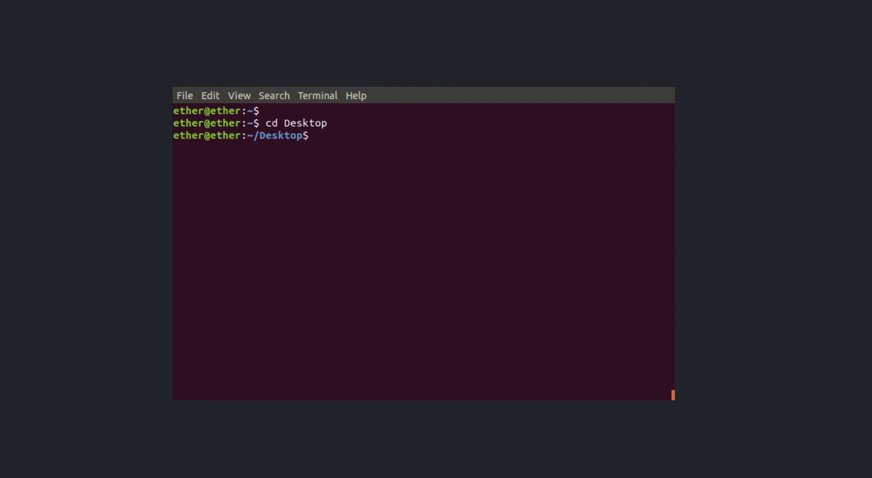
type("mkdir")
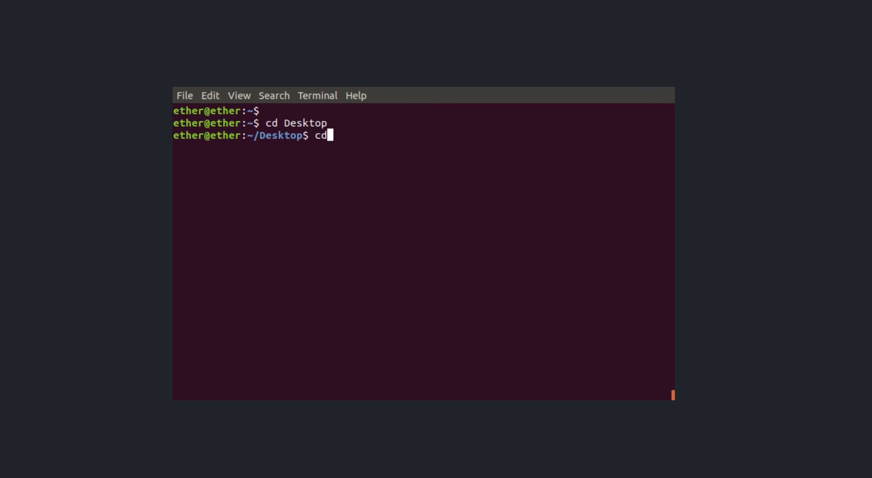
type("ProjectFolder/")
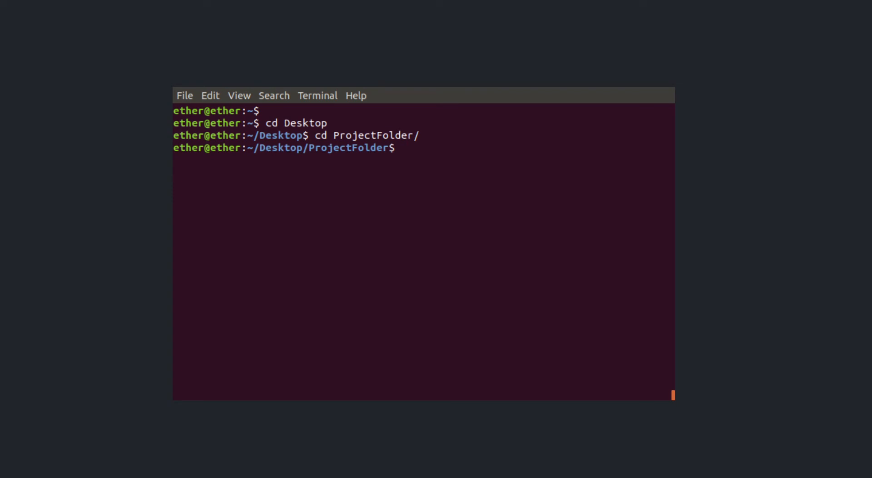
type("p")
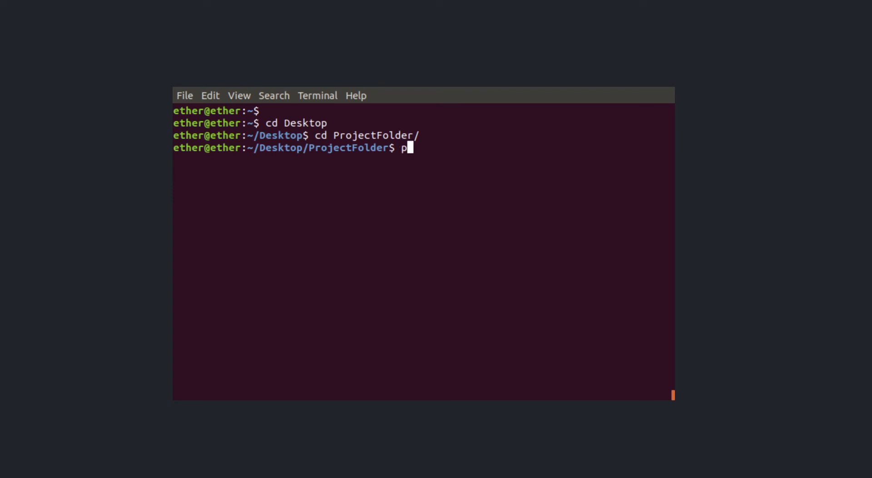
- Run pip -h and scroll through its usage and command list
type("ip")
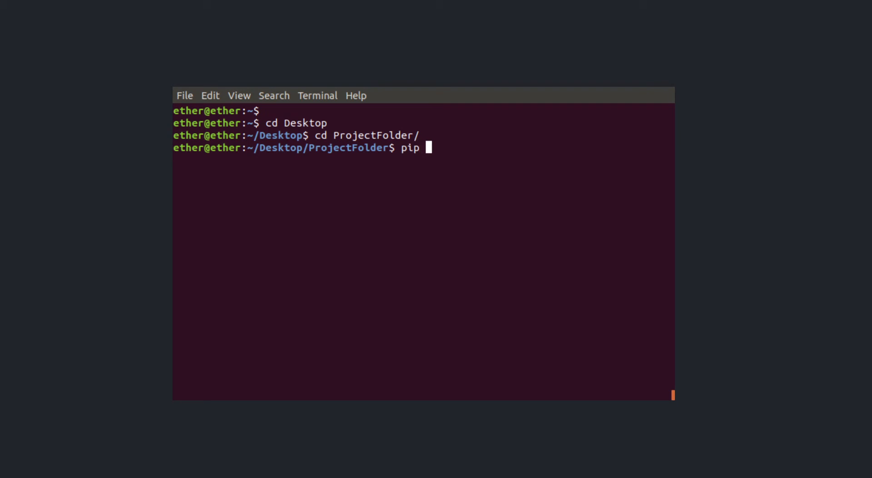
key("Return")
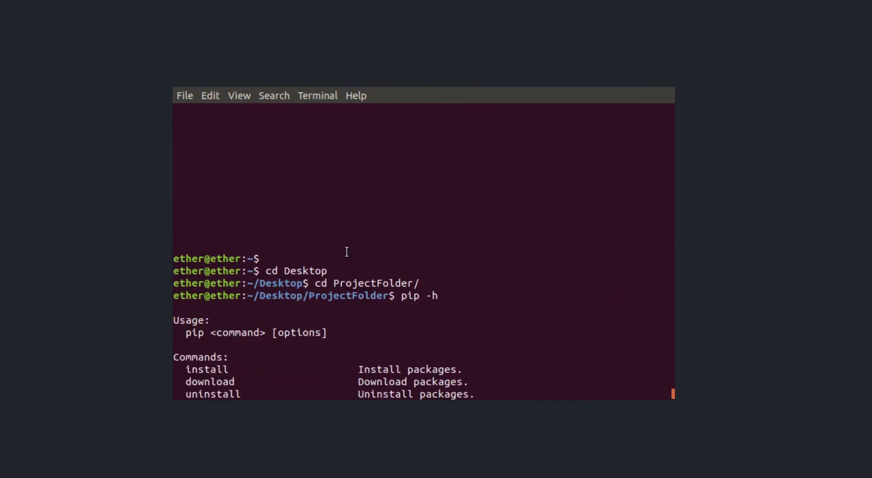
scroll("down", 3)
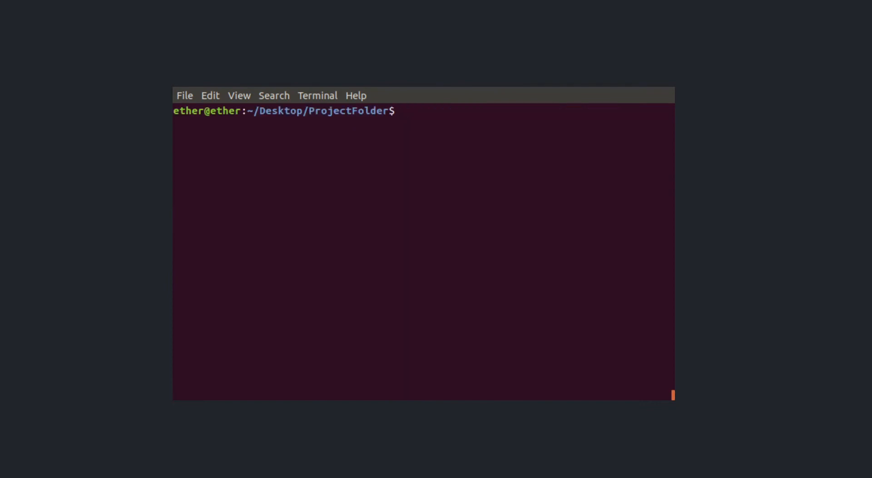
- Install the virtualenv package with pip install virtualenv
type("pip")
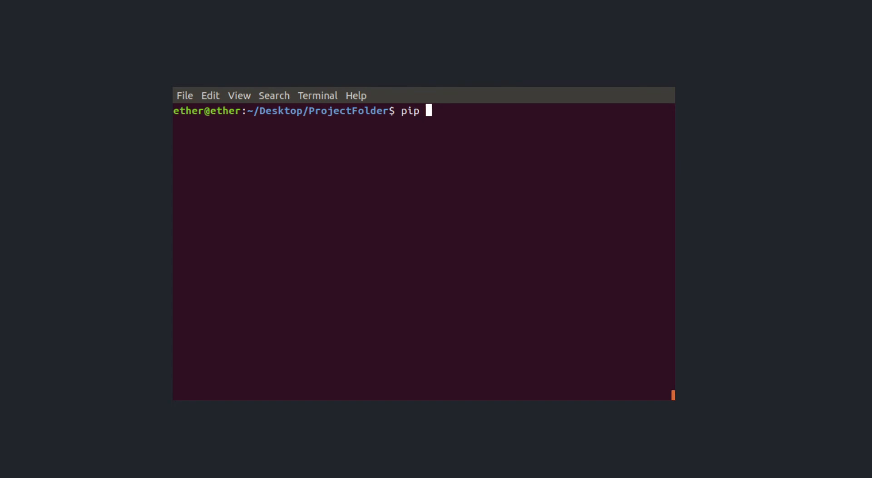
type("install virtualen")
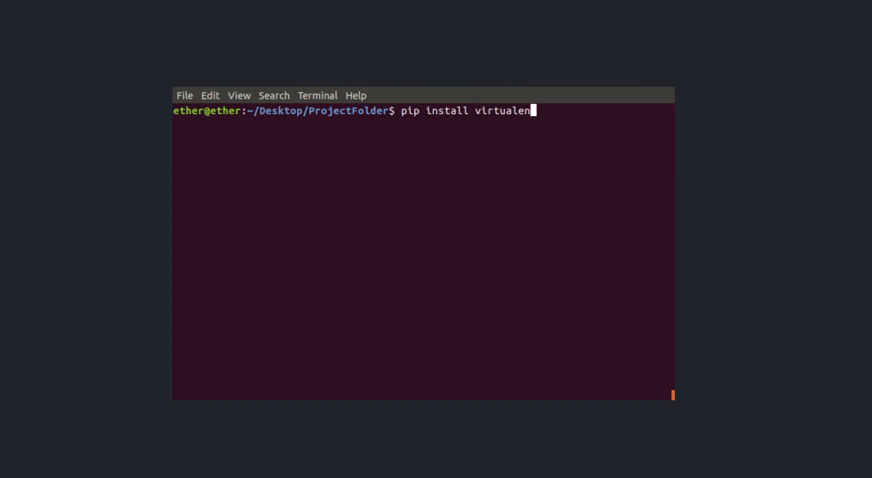
type("v")
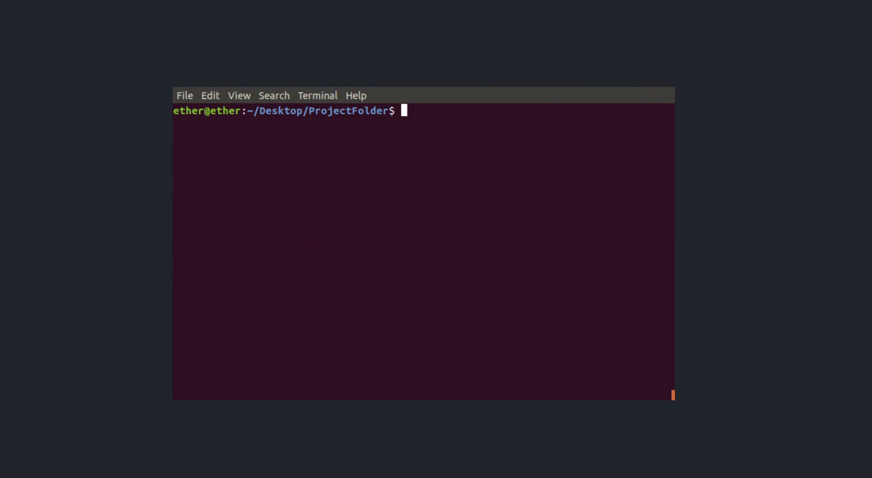
type("virt")
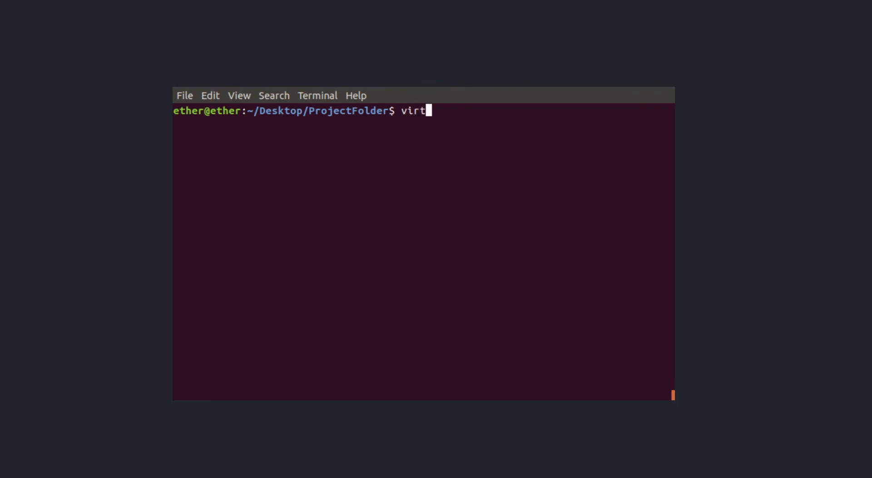
- Create the testenv virtual environment and list the folder to confirm it exists
type("ua")
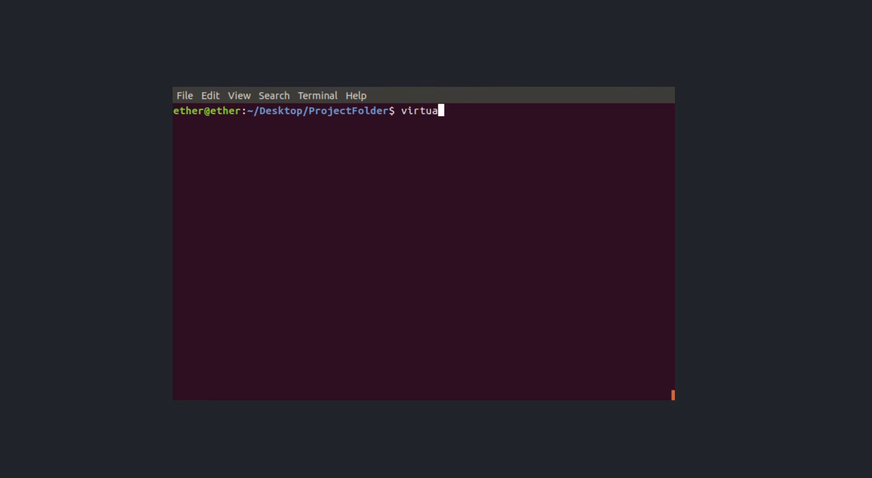
type("env")
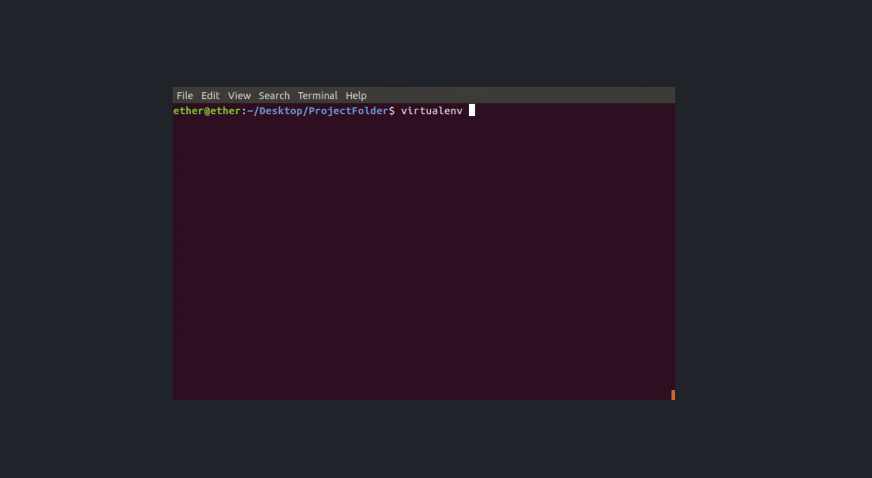
type("testenv")
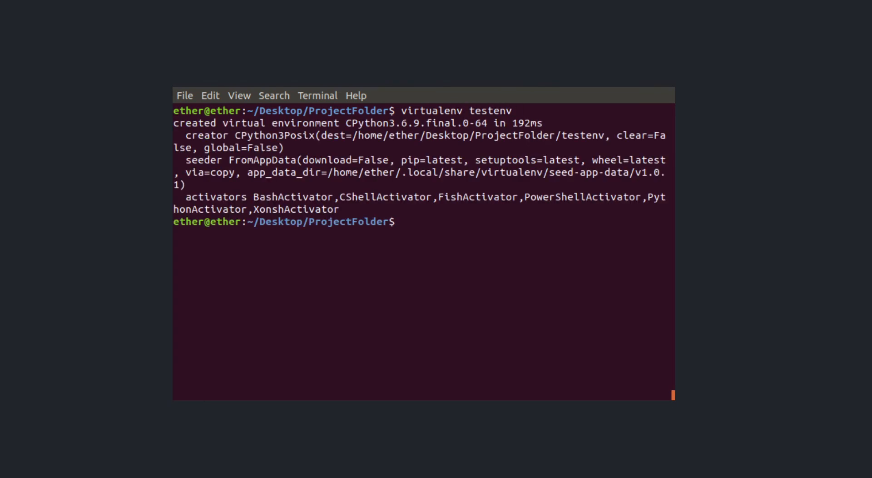
type("ls")
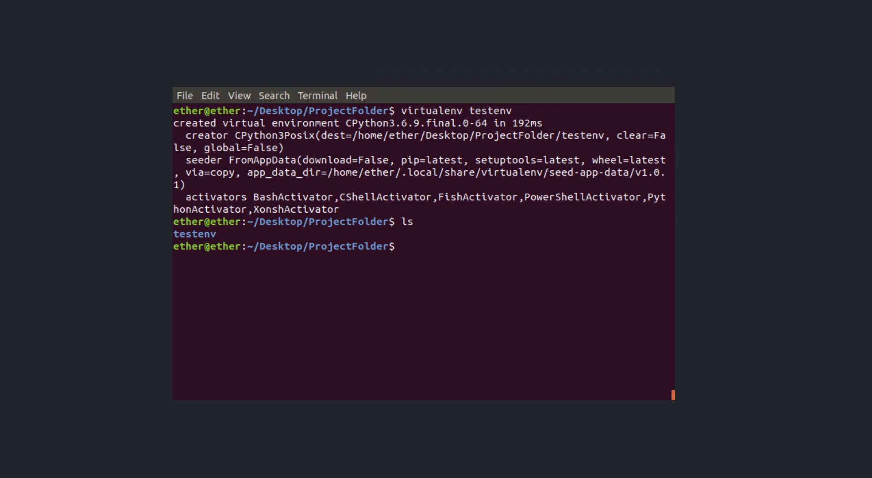
type("source")
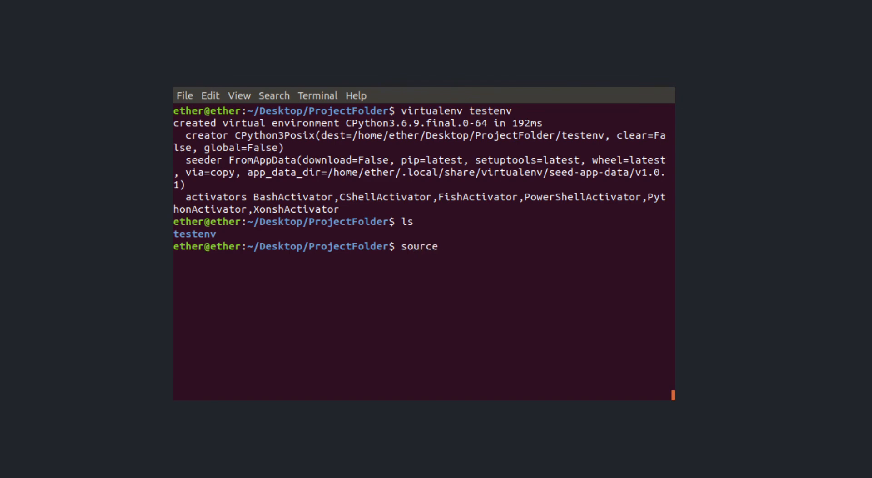
- Run source testenv/bin/activate to activate the testenv environment
type("testen")
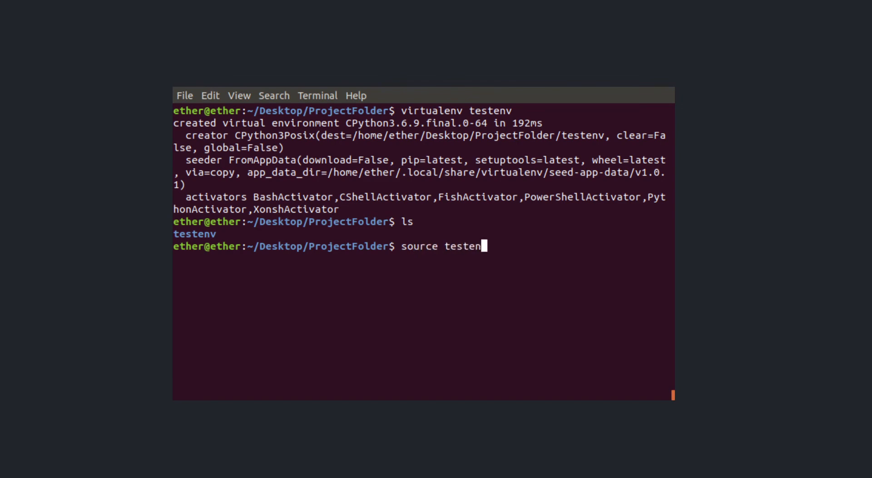
type("v/bin/a")
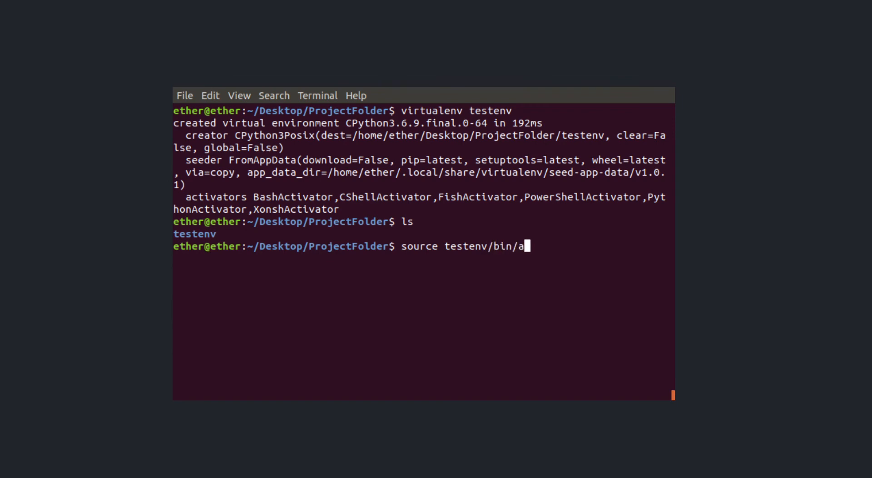
type("ctivate")
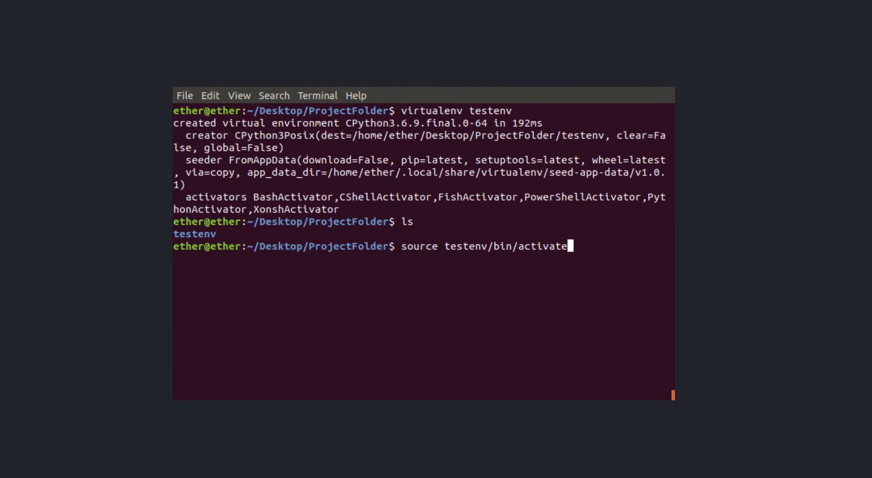
key("Return")
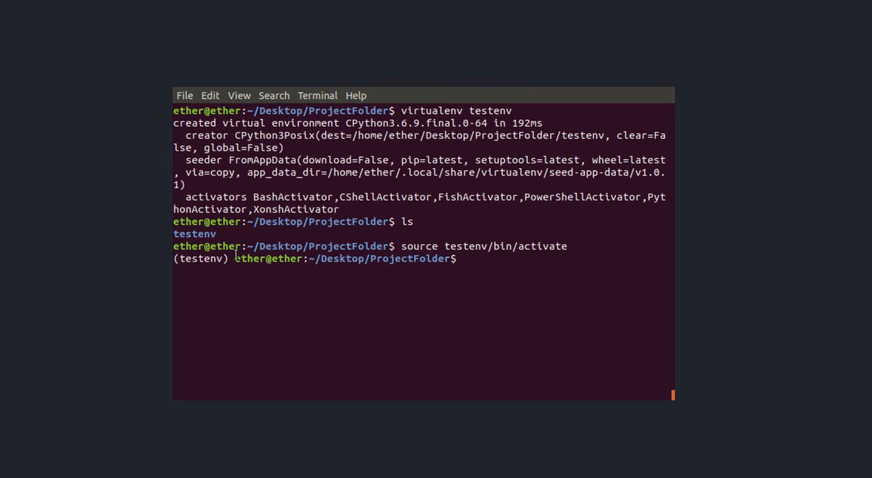
double_click(198, 258)
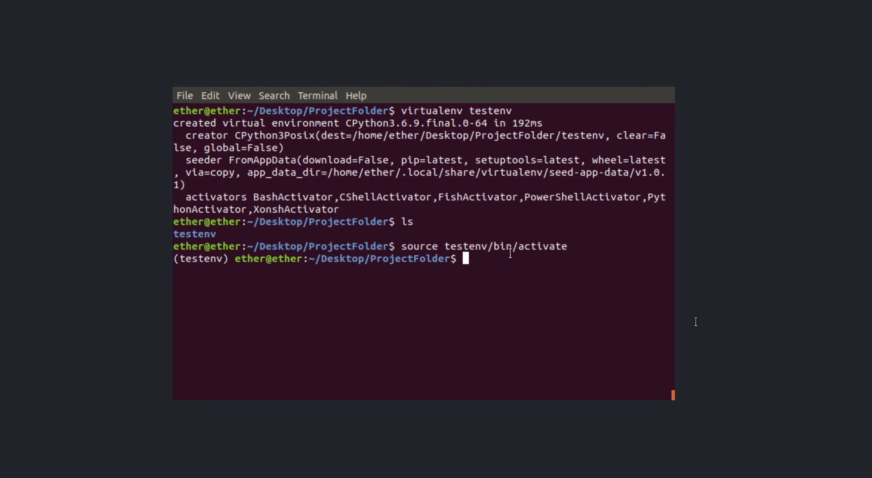
mouse_move(315, 264)
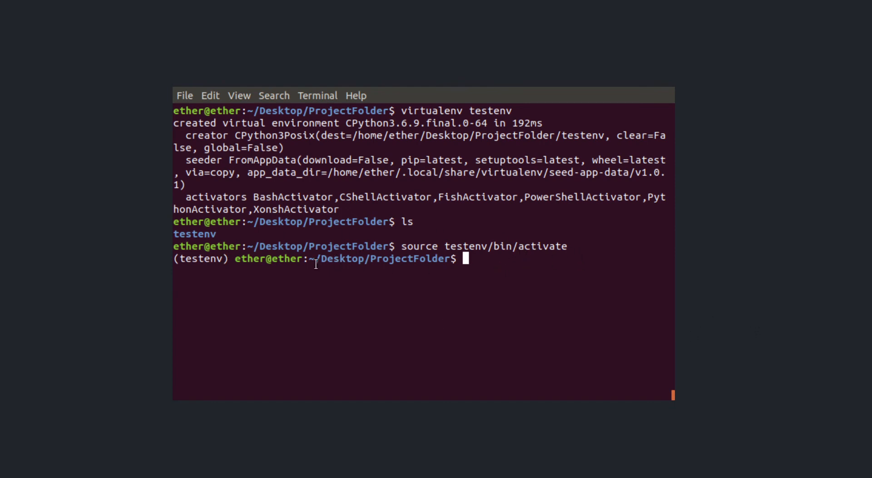
mouse_move(422, 267)
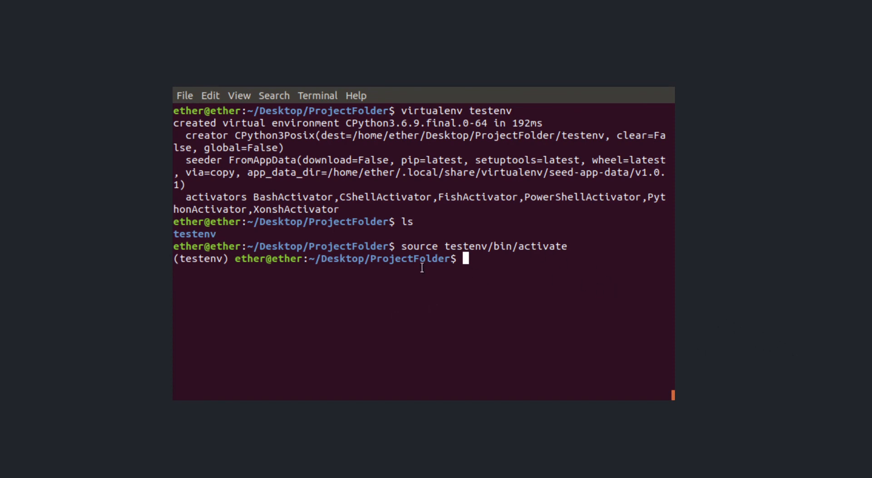
mouse_move(218, 270)
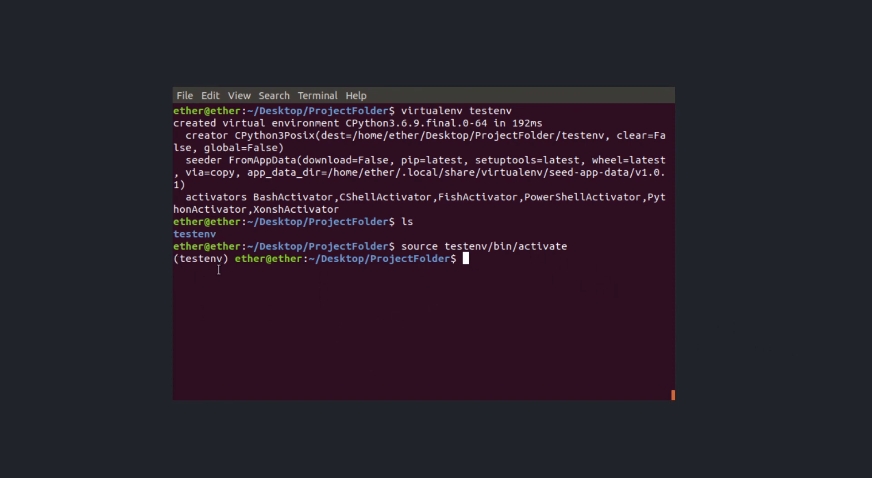
mouse_move(472, 259)
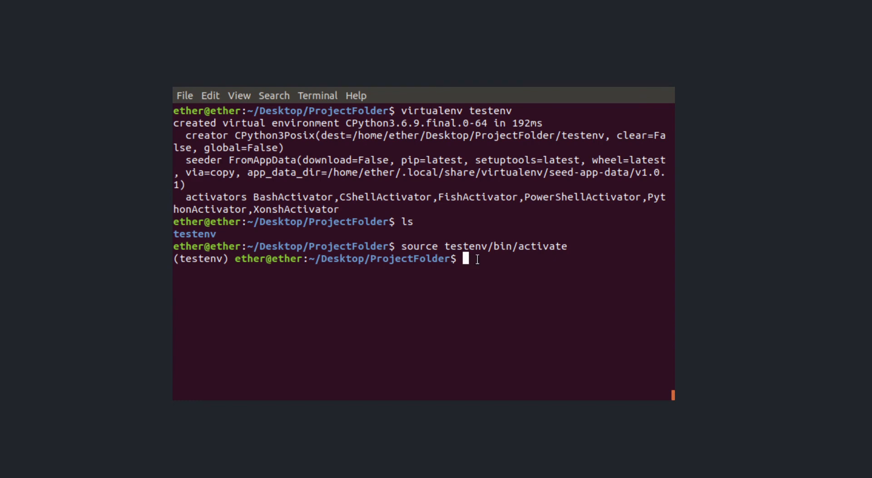
- Run deactivate to exit the testenv environment
type("deactivate")
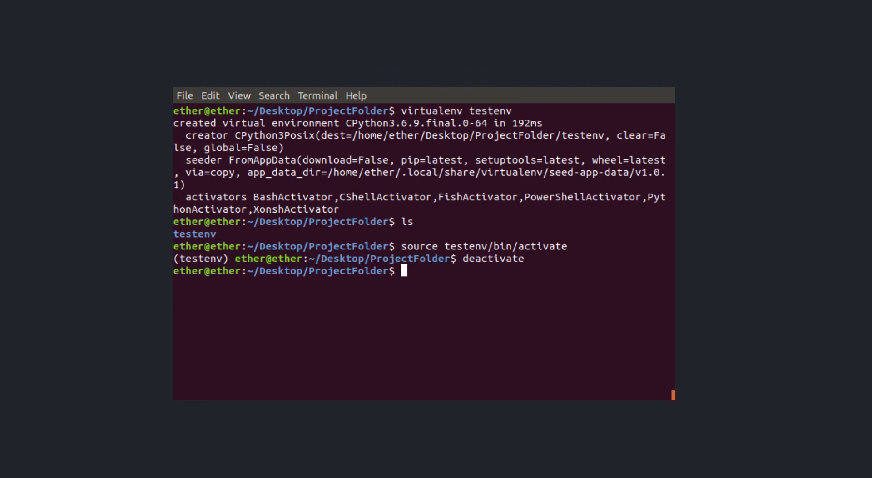
mouse_move(684, 352)
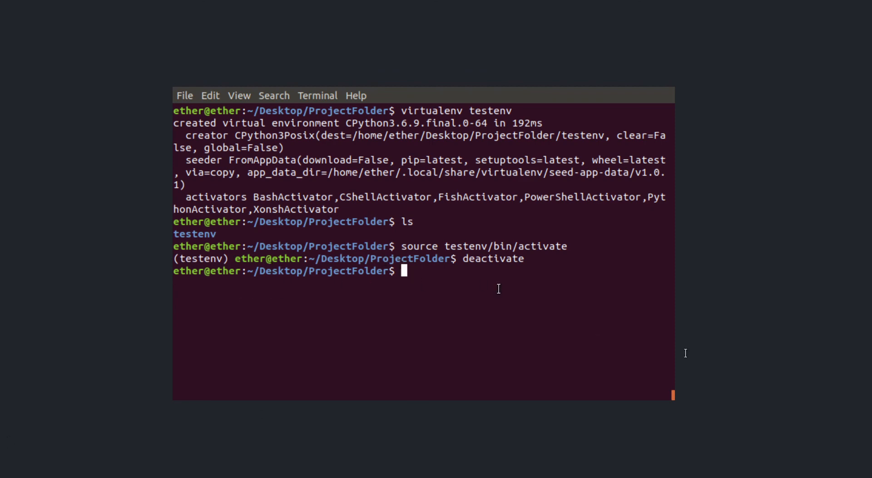